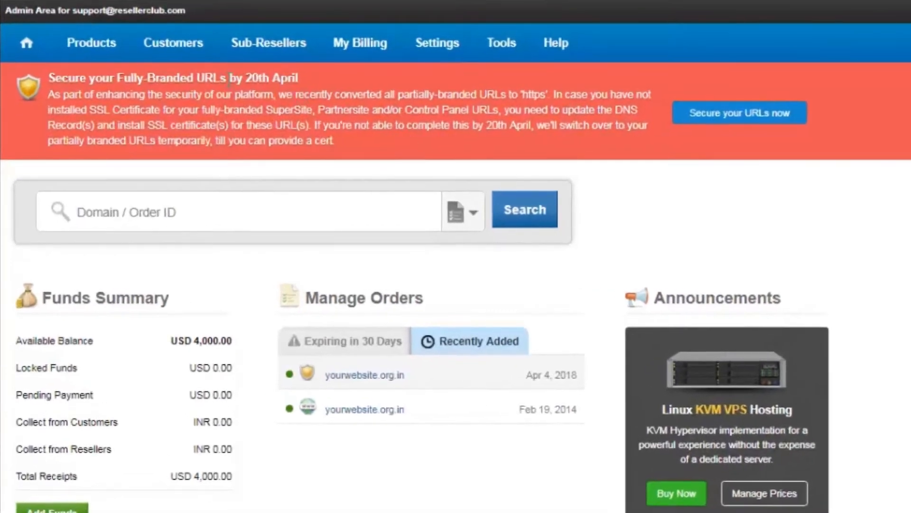
# Open the yourwebsite.org.in Domain Registration order via Products > List All Orders.
pyautogui.click(91, 42)
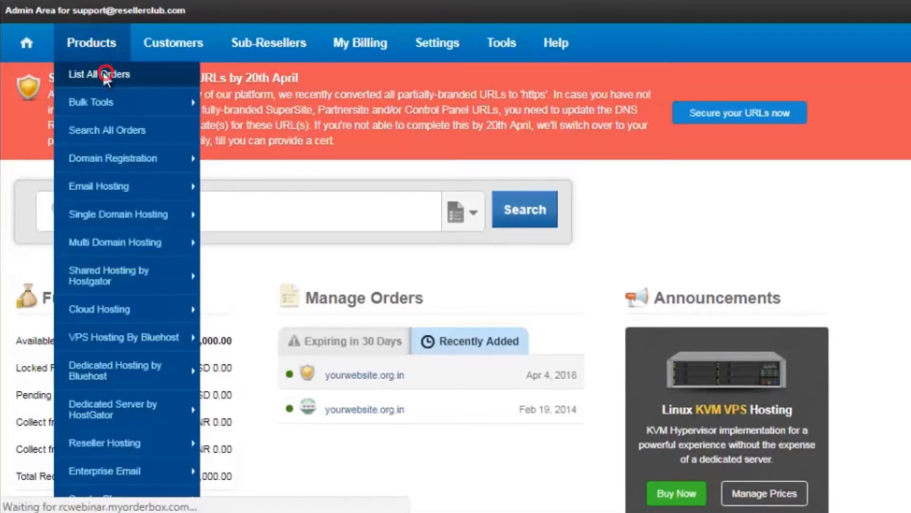
pyautogui.click(99, 74)
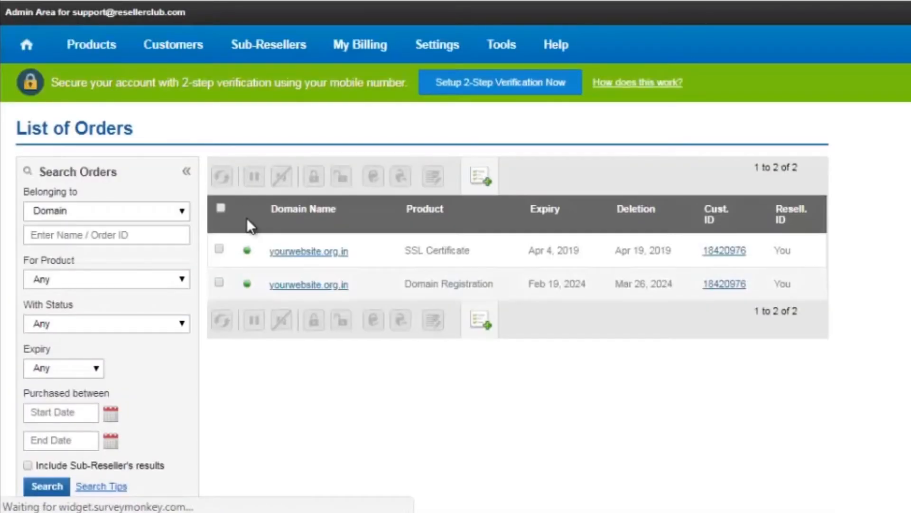
pyautogui.moveTo(308, 284)
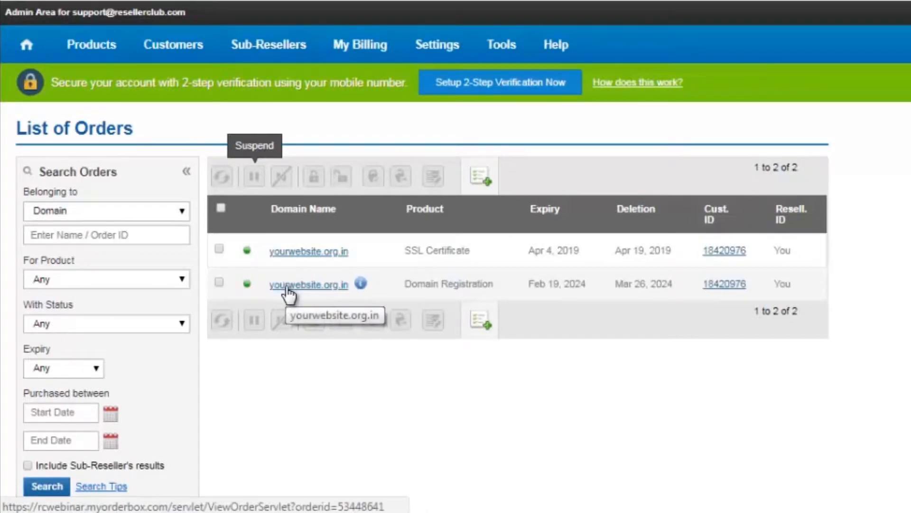
pyautogui.click(309, 285)
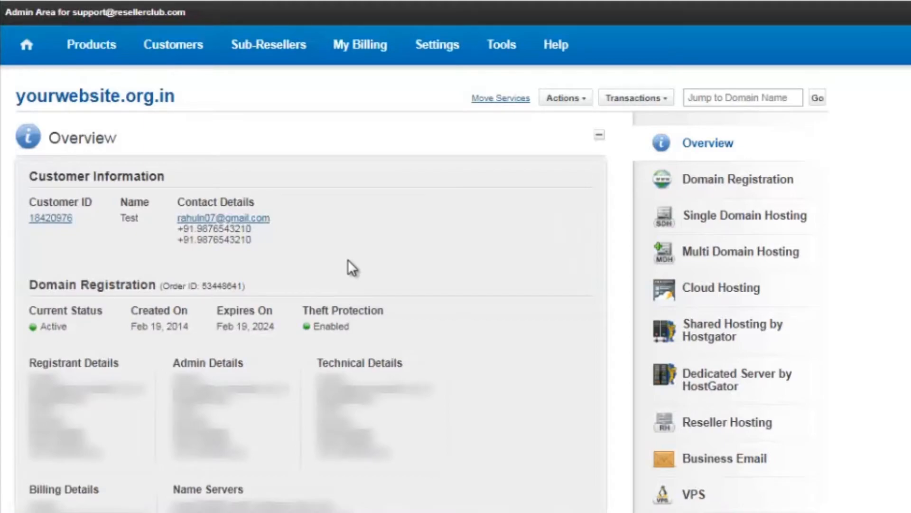
# Scroll the order overview down to the Domain Forwarding section.
pyautogui.scroll(-3)
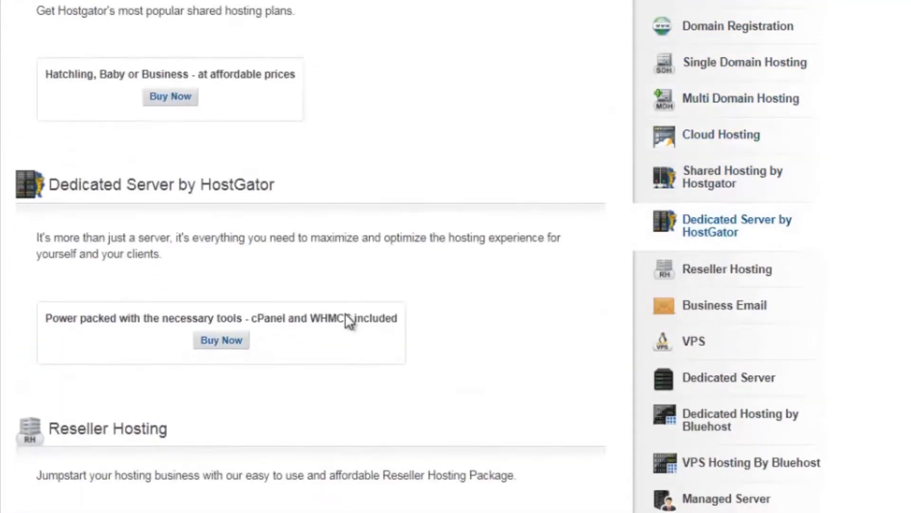
pyautogui.scroll(-3)
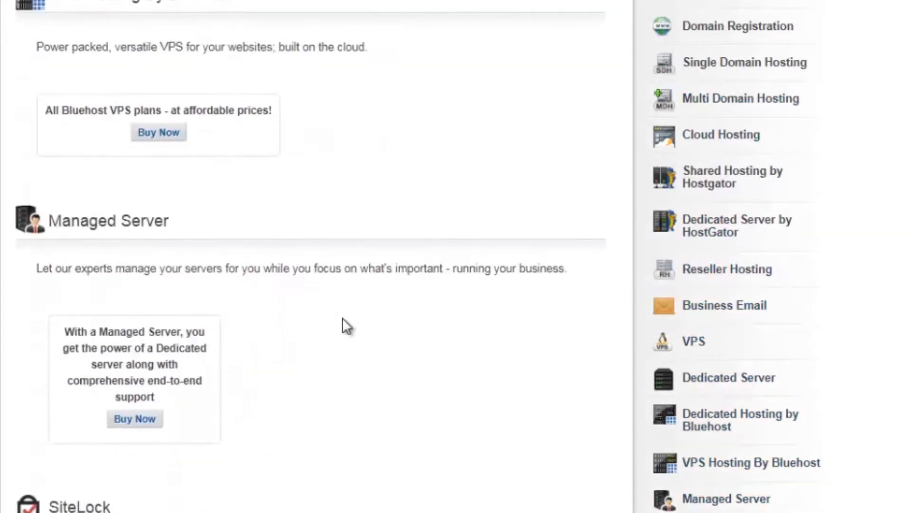
pyautogui.scroll(-3)
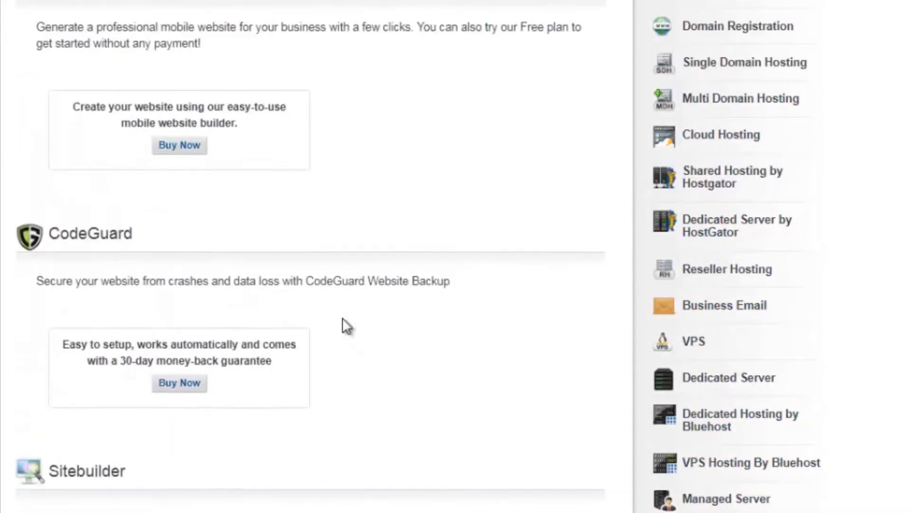
pyautogui.scroll(-3)
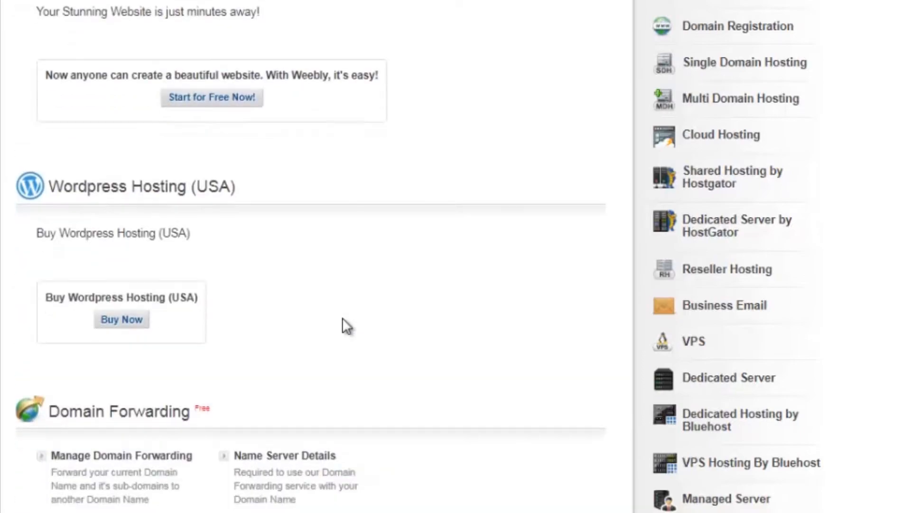
pyautogui.scroll(-3)
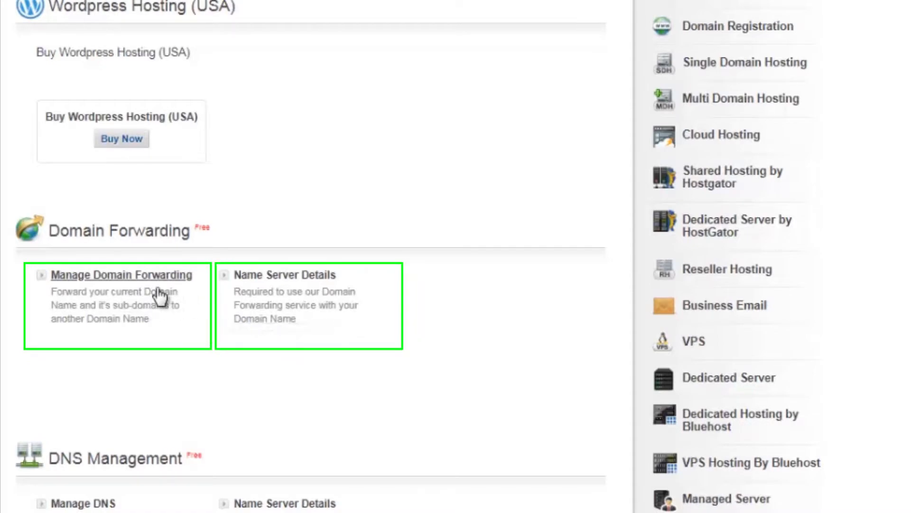
pyautogui.moveTo(320, 301)
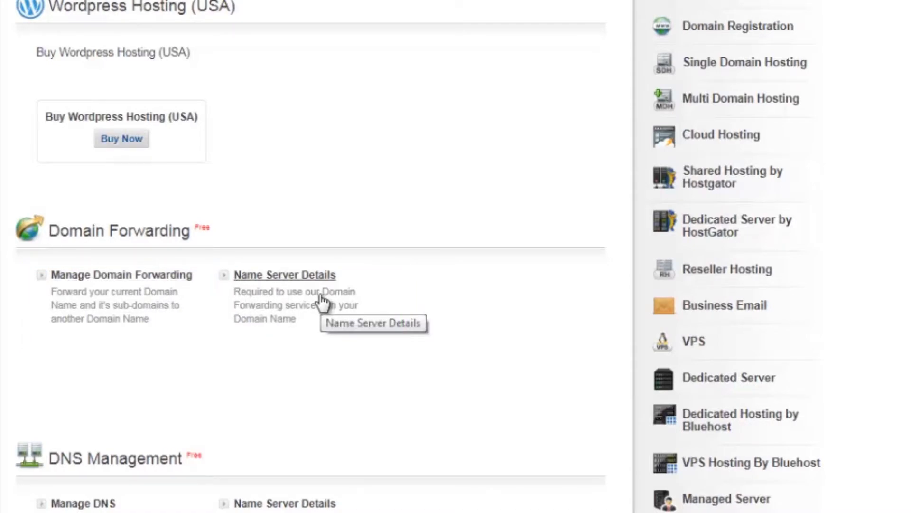
# Show forwarding Name Server Details and expand Option 2 to reveal the two A records.
pyautogui.click(284, 274)
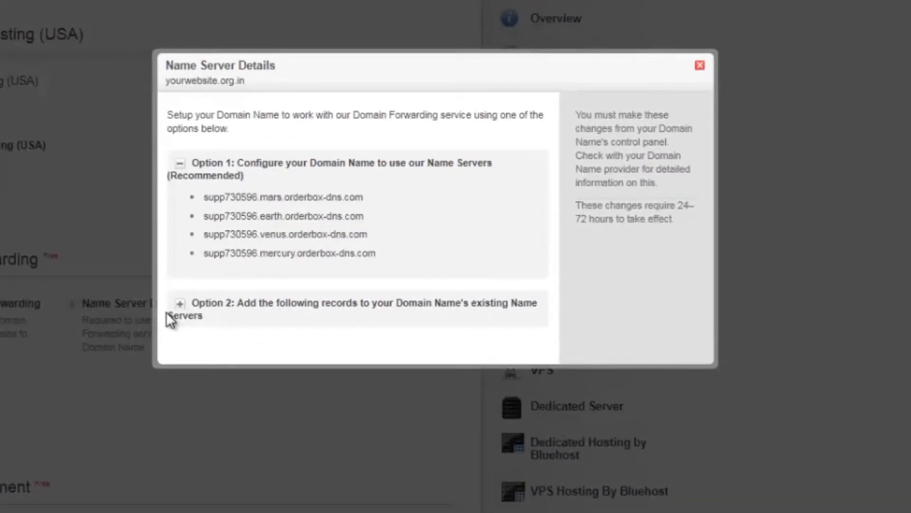
pyautogui.moveTo(276, 227)
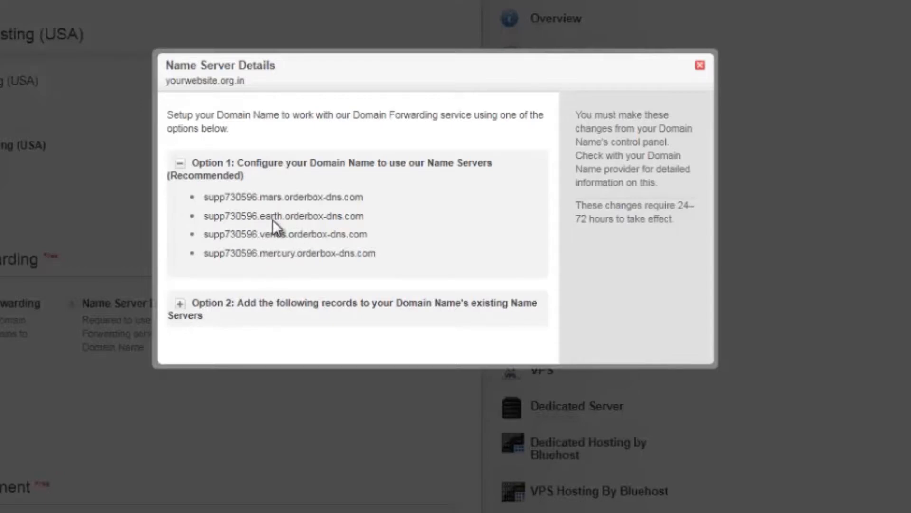
pyautogui.moveTo(293, 216)
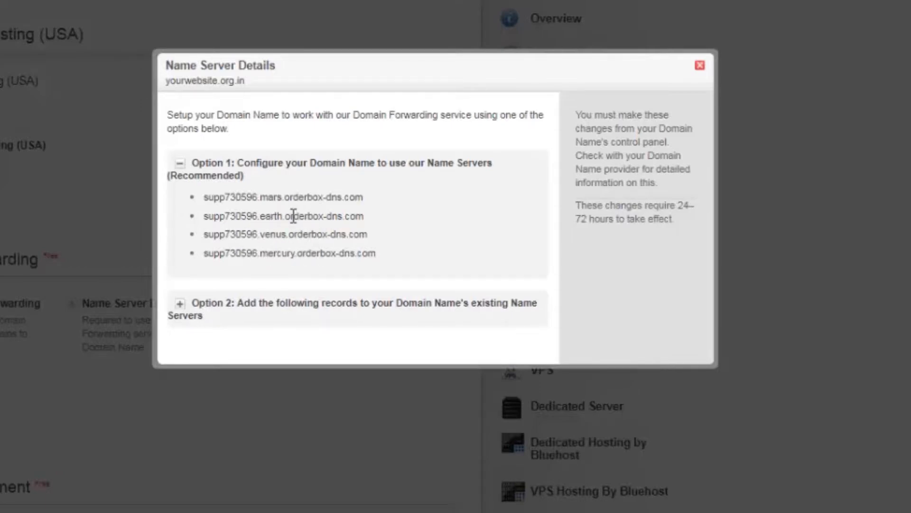
pyautogui.moveTo(303, 303)
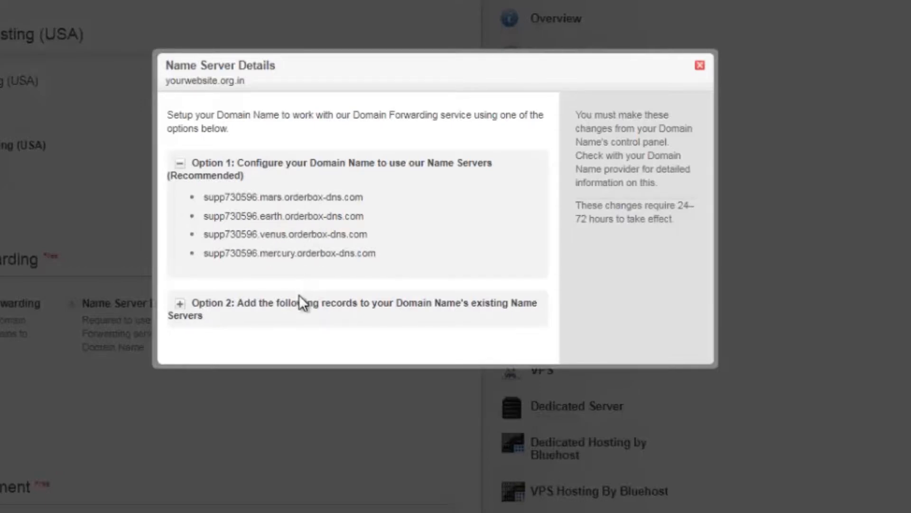
pyautogui.click(179, 303)
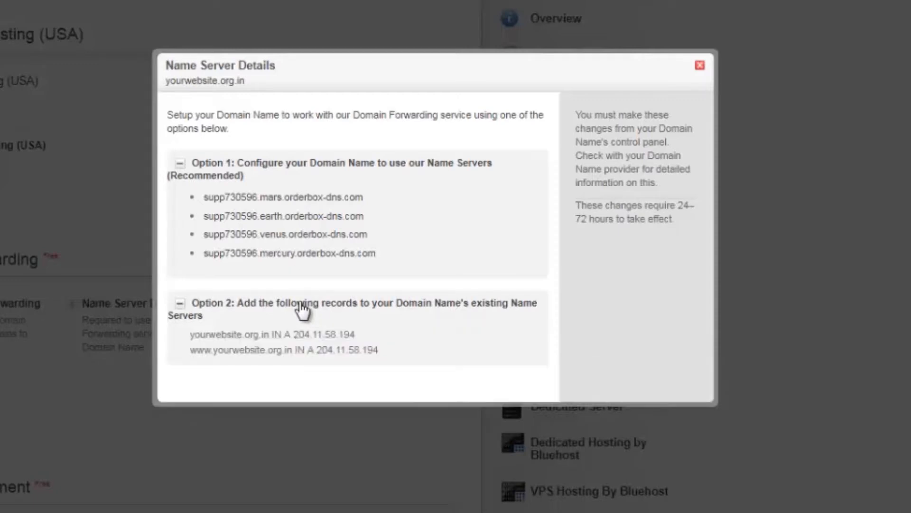
pyautogui.moveTo(310, 342)
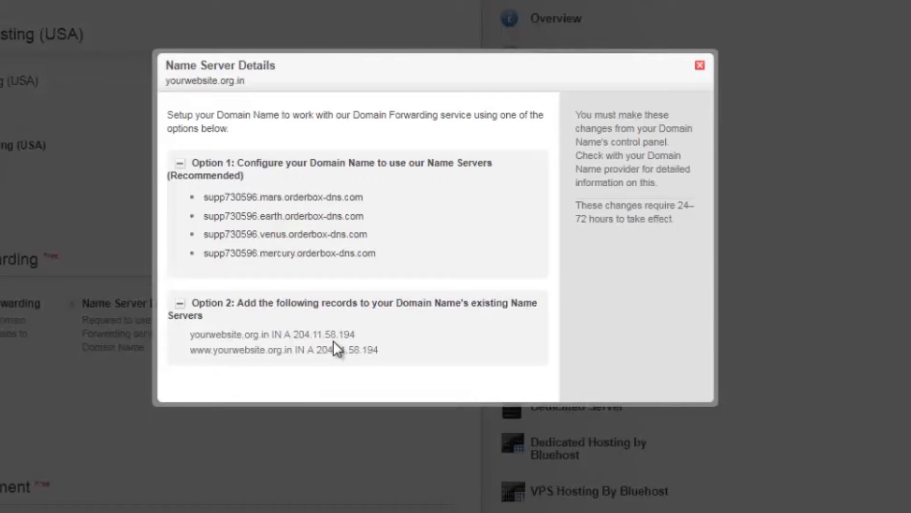
pyautogui.moveTo(588, 139)
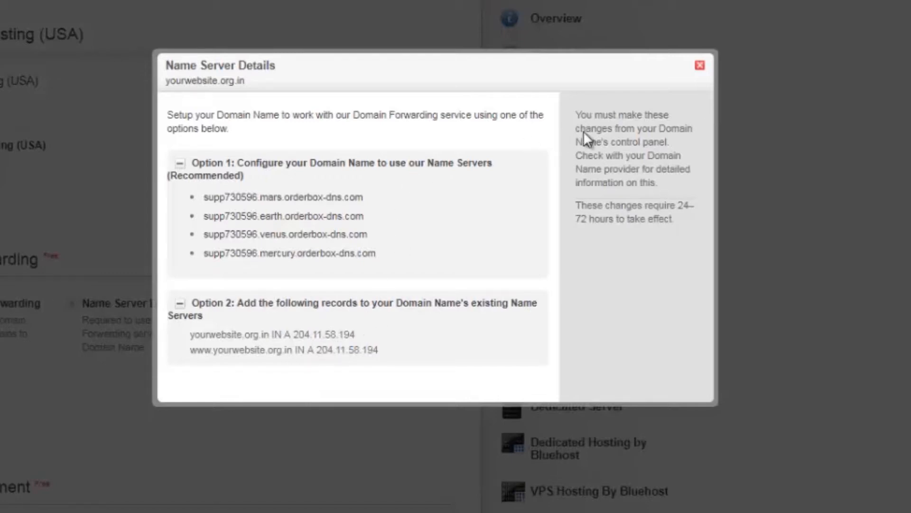
# Close Name Server Details and open Manage Domain Forwarding for yourwebsite.org.in.
pyautogui.click(700, 65)
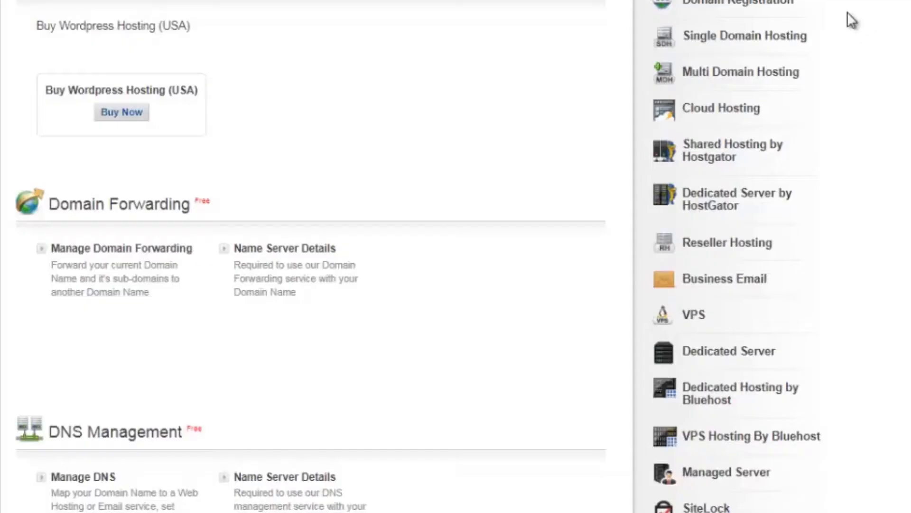
pyautogui.moveTo(168, 227)
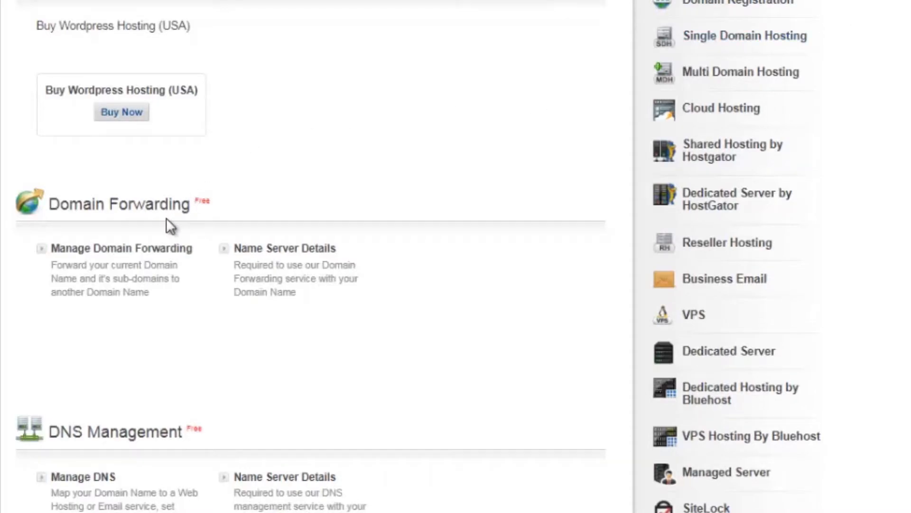
pyautogui.moveTo(122, 248)
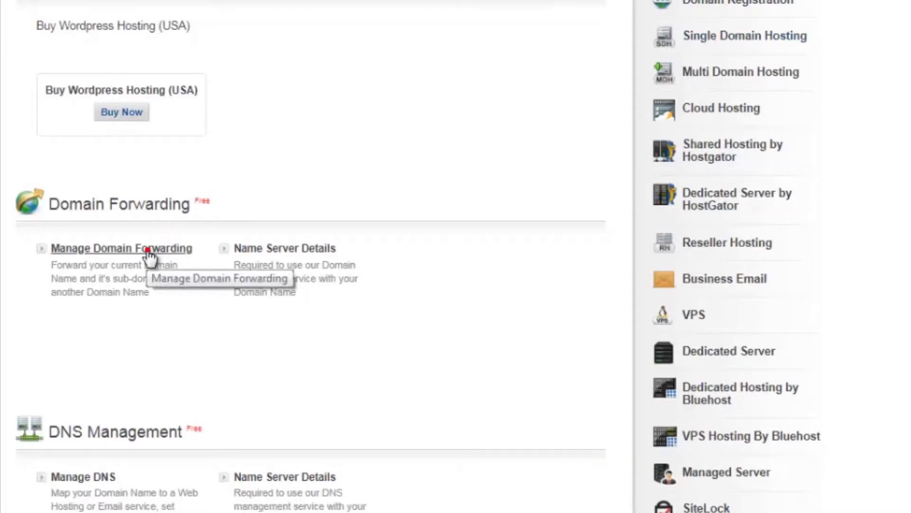
pyautogui.click(122, 248)
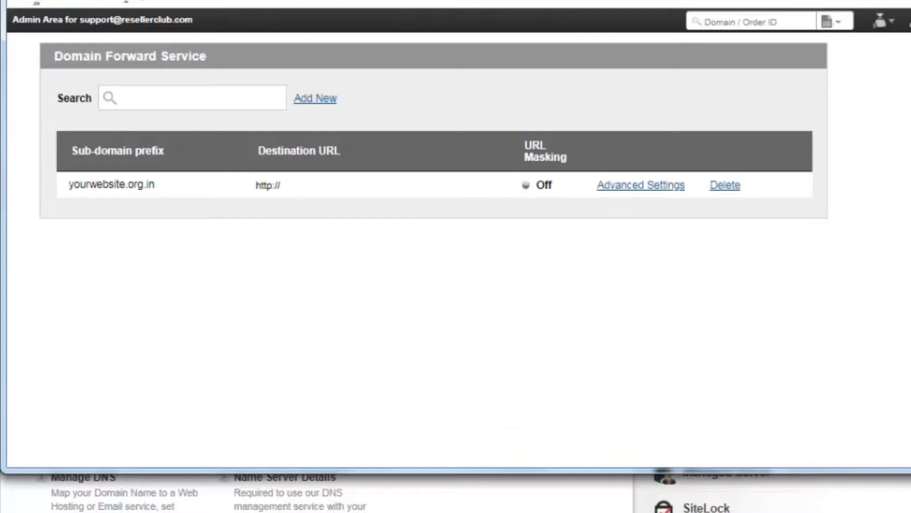
pyautogui.moveTo(860, 462)
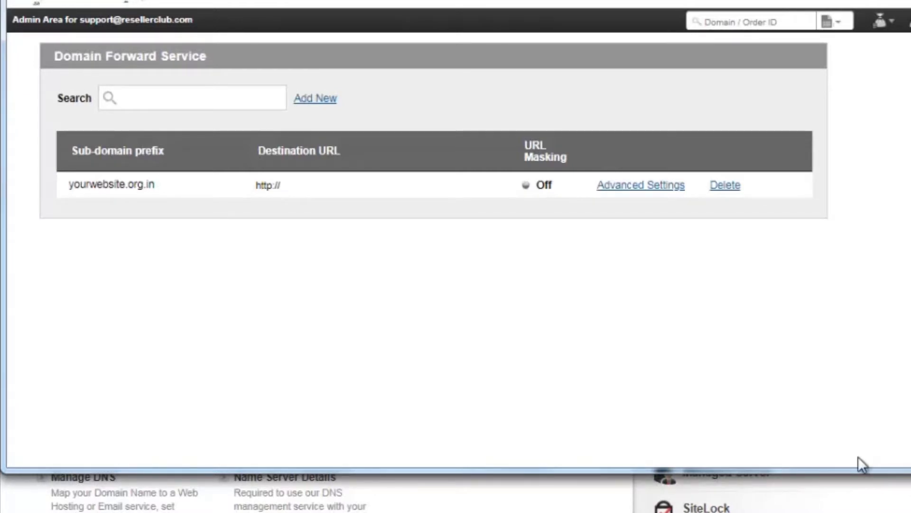
pyautogui.moveTo(362, 262)
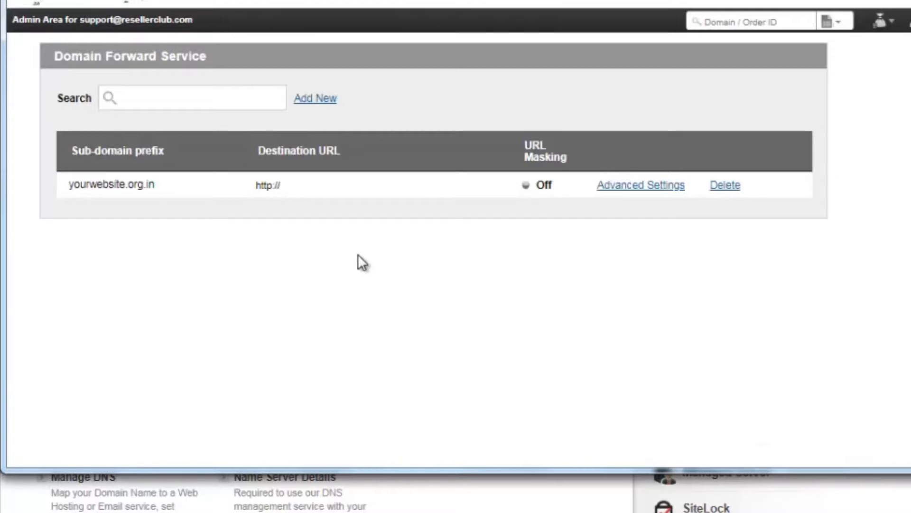
pyautogui.moveTo(389, 259)
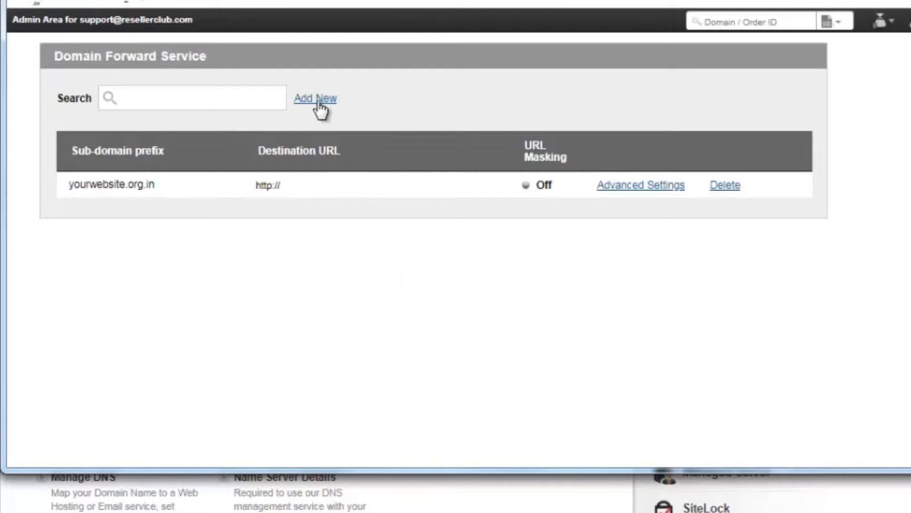
# Add a blank sub-domain forwarding row, then cancel it.
pyautogui.click(315, 98)
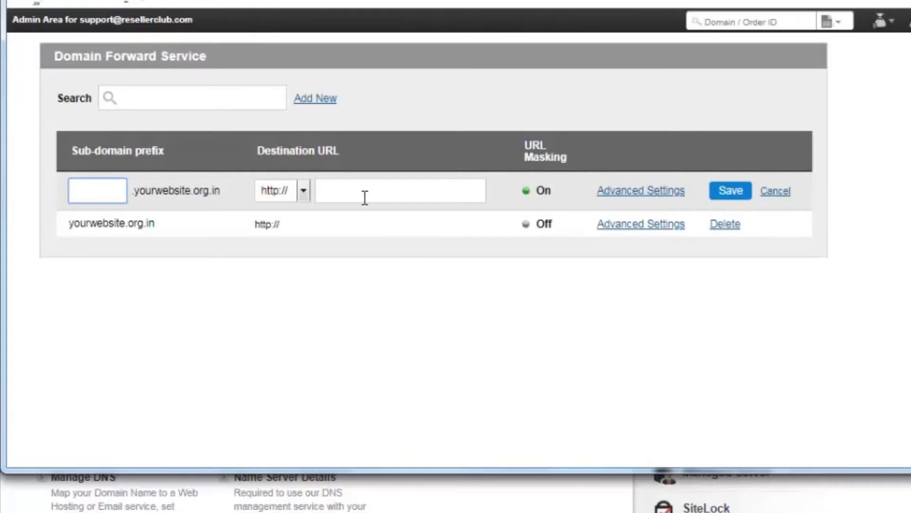
pyautogui.moveTo(586, 163)
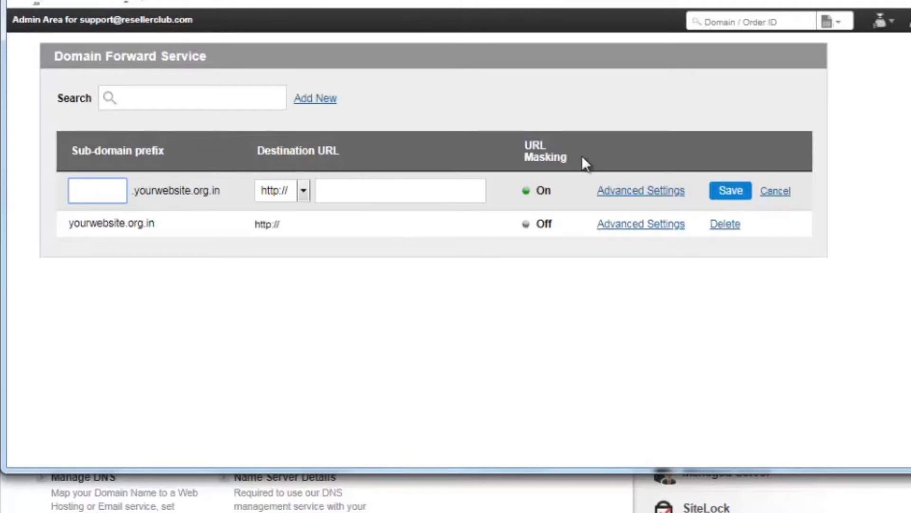
pyautogui.moveTo(640, 190)
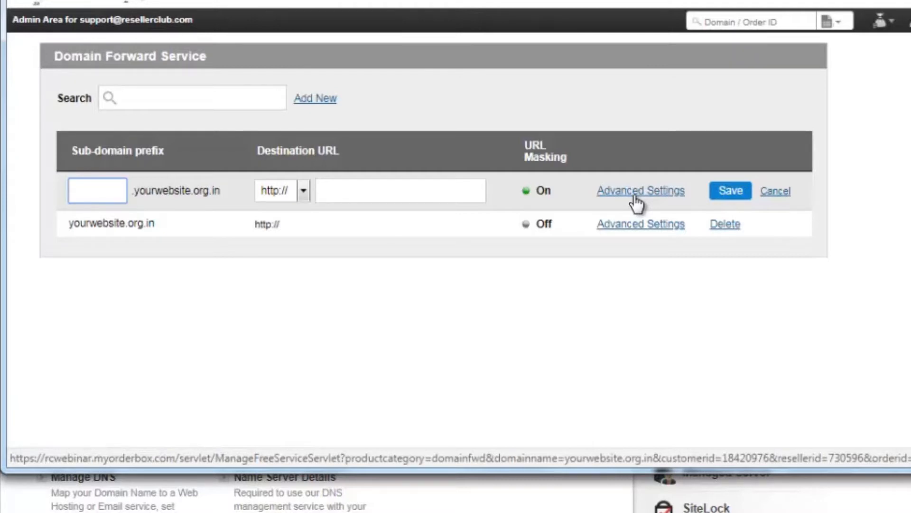
pyautogui.click(776, 191)
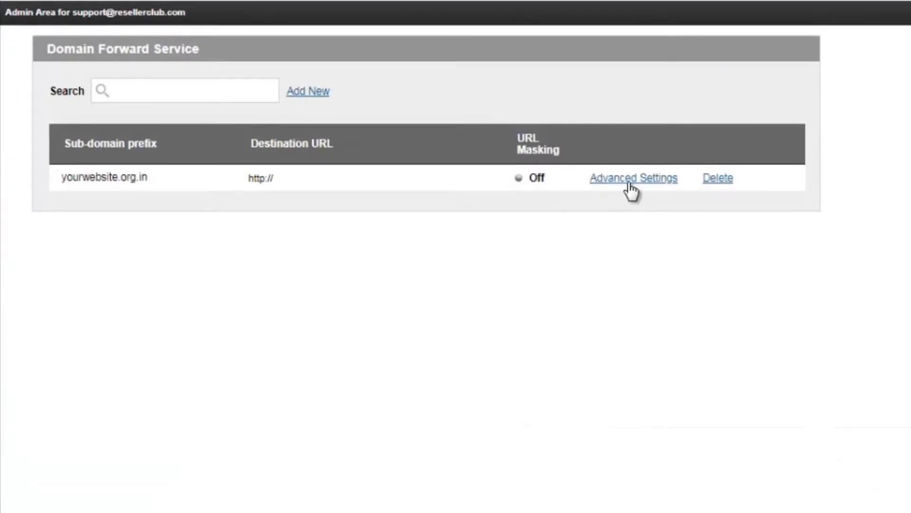
# In Advanced Settings for yourwebsite.org.in, enter destination 102.43.56.77/login.php.
pyautogui.click(633, 178)
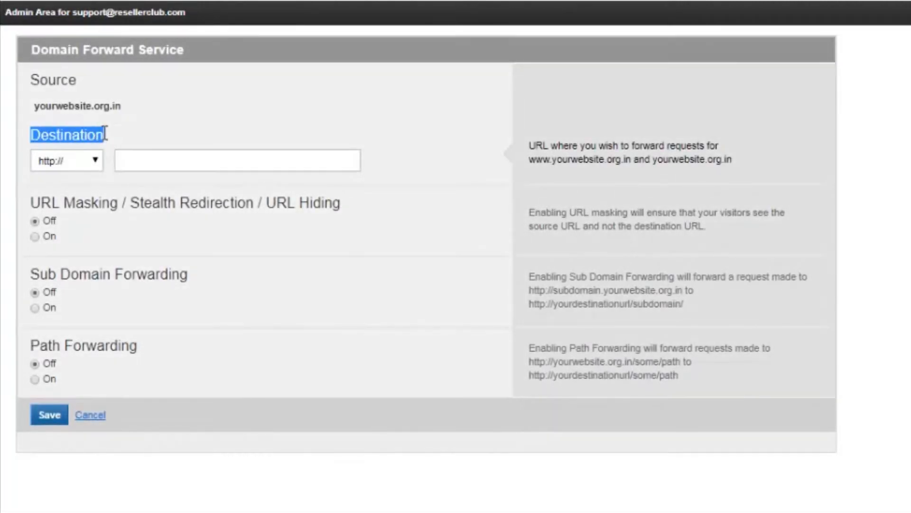
pyautogui.click(238, 161)
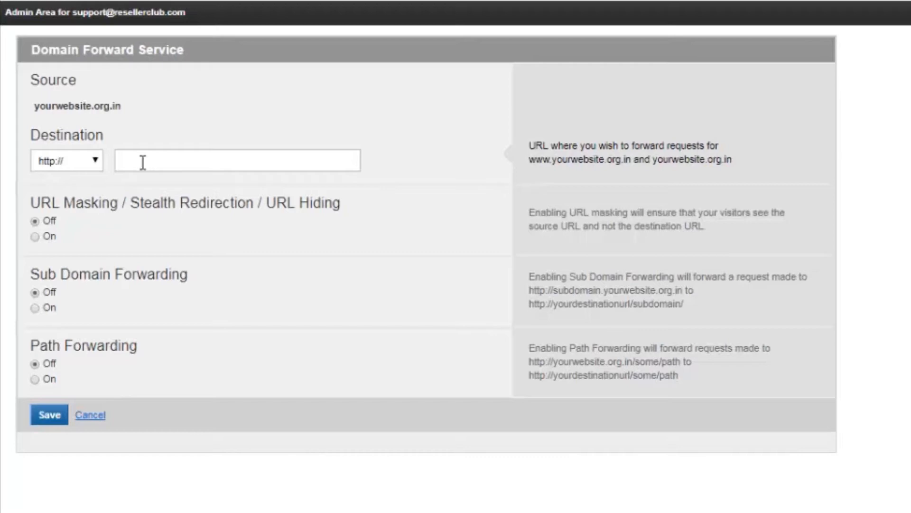
pyautogui.write('102.43.56.77')
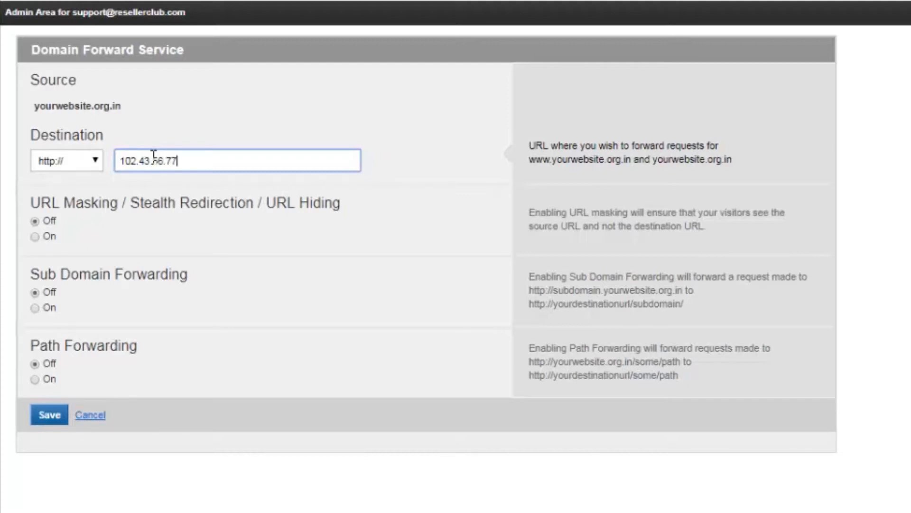
pyautogui.write('/login')
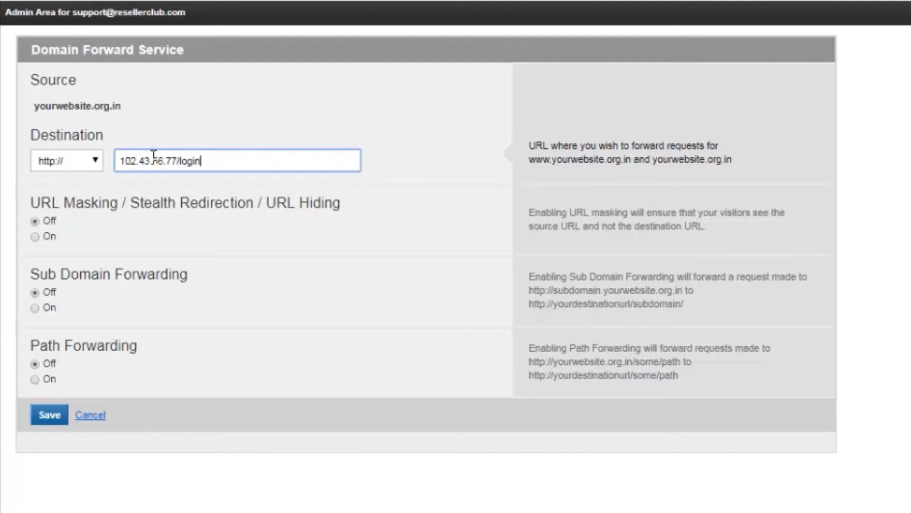
pyautogui.write('.php')
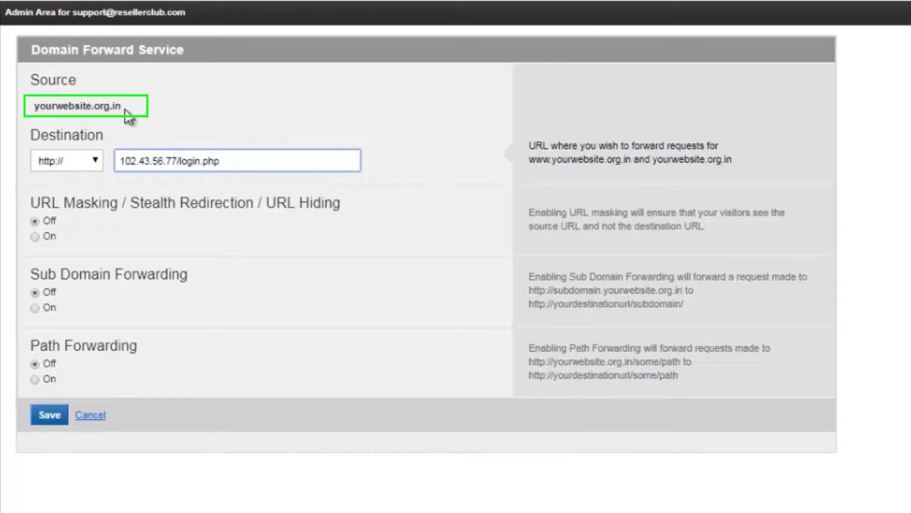
pyautogui.tripleClick(168, 160)
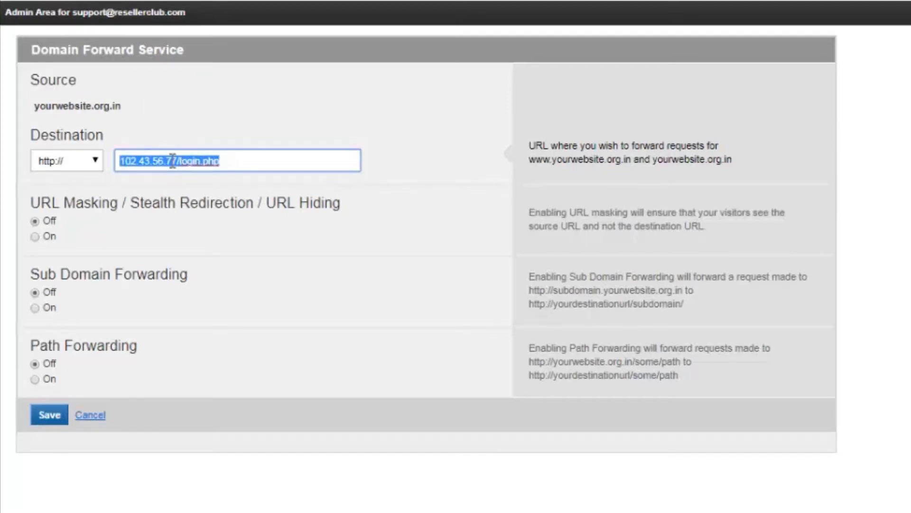
pyautogui.moveTo(235, 246)
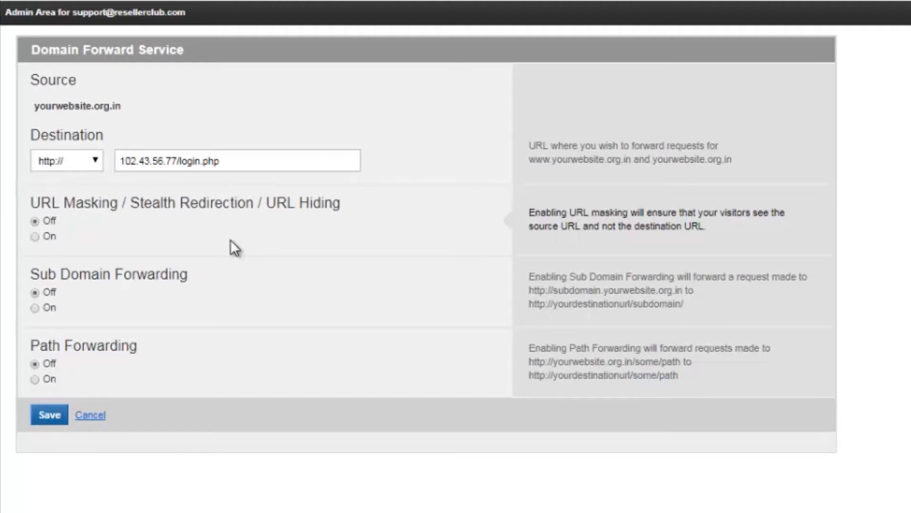
# Turn URL masking on and add header tags: title 'Mywebsite', keywords and description meta tags.
pyautogui.click(35, 236)
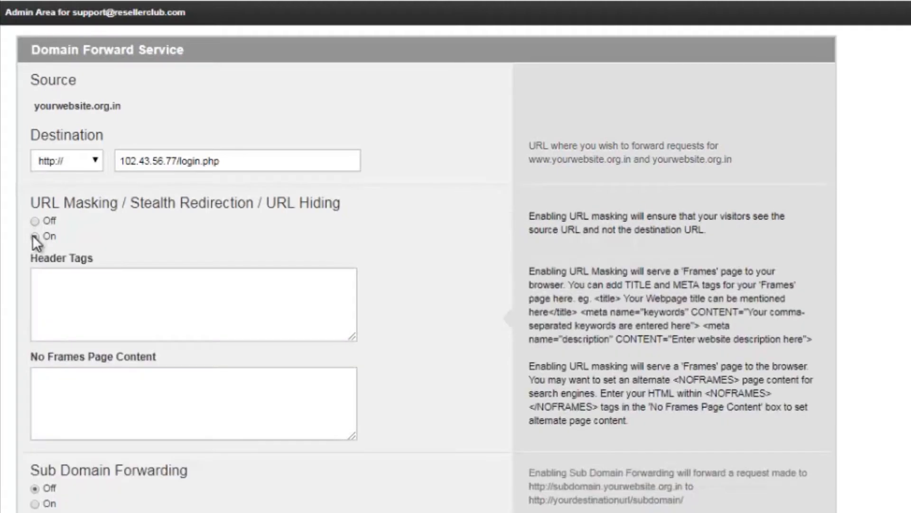
pyautogui.scroll(-3)
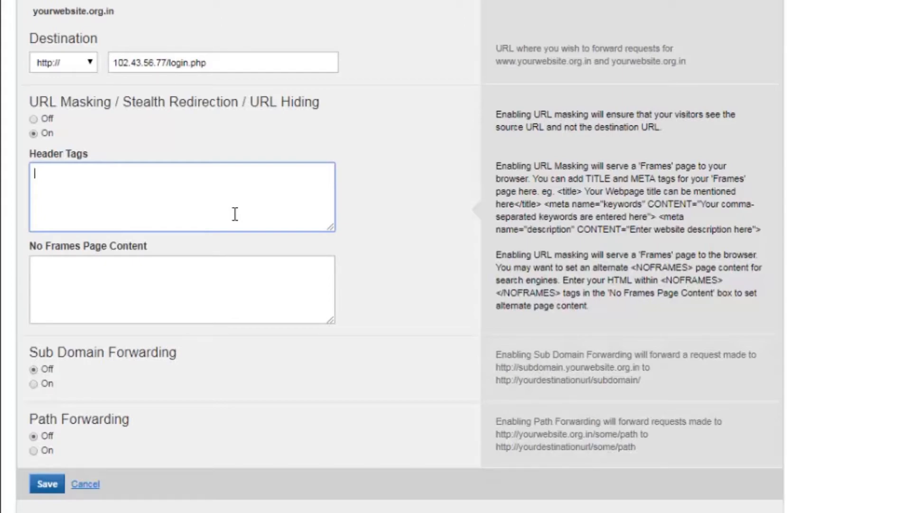
pyautogui.write('<title')
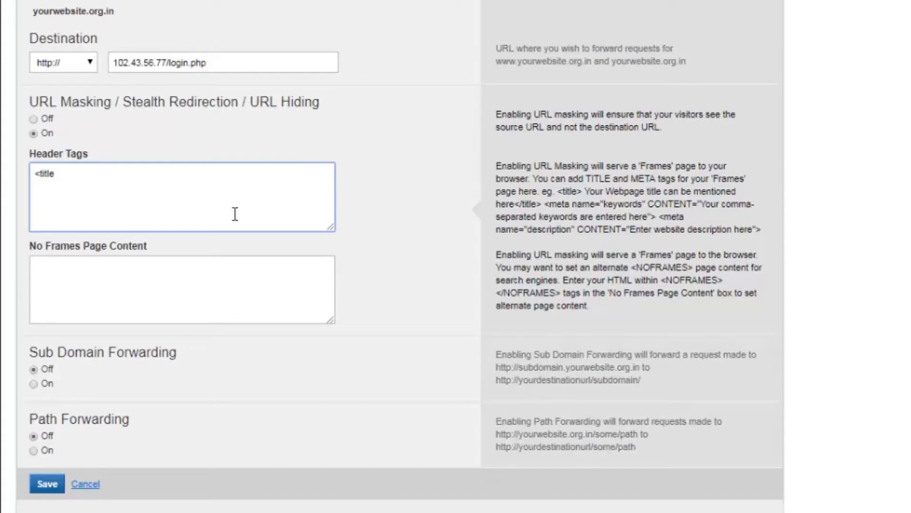
pyautogui.write('My')
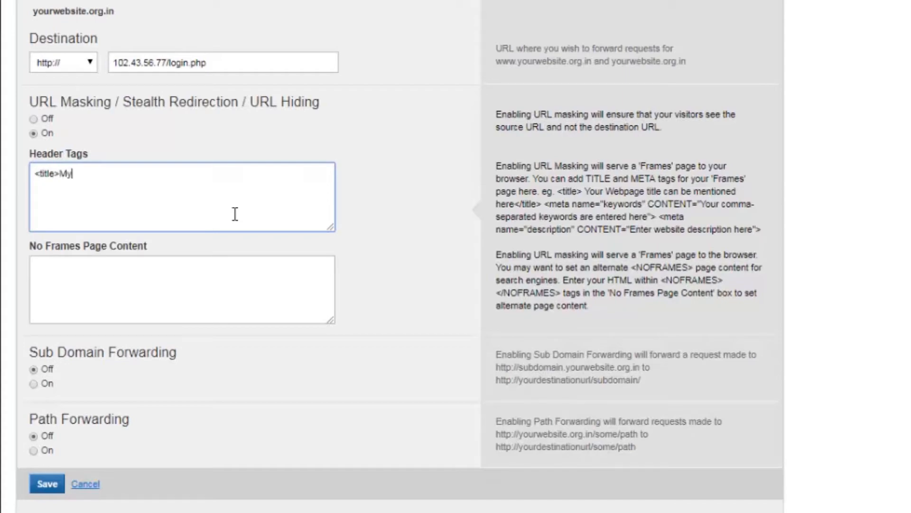
pyautogui.write('websit')
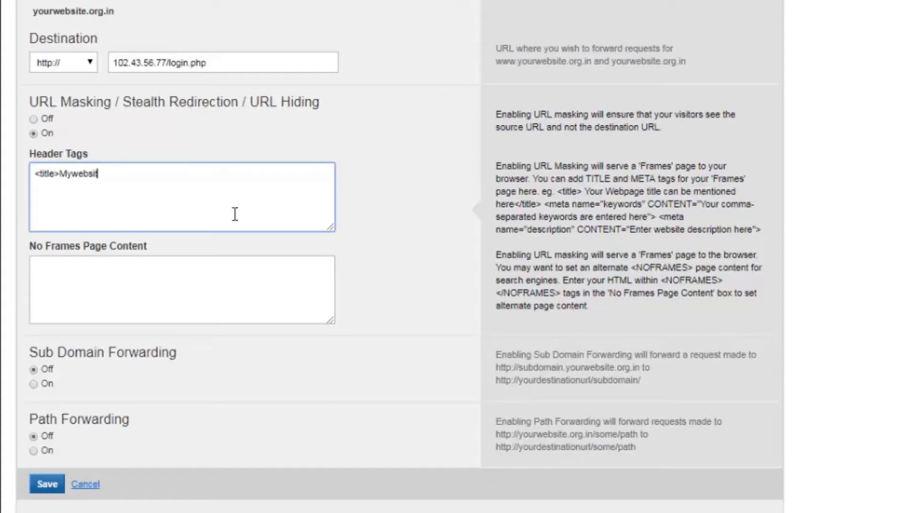
pyautogui.write('e</title>')
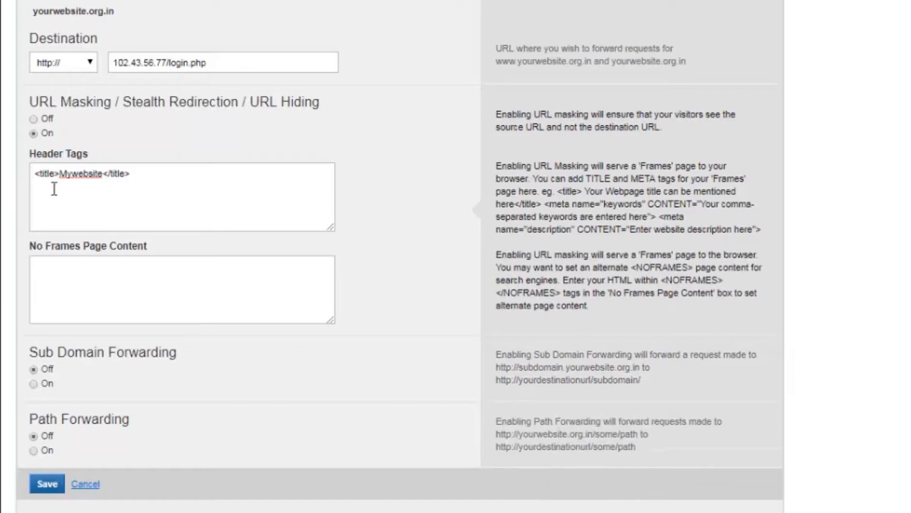
pyautogui.write('<meta name="keywords" CONTENT="Your comma-separated keywords are entered here"> <meta name="description" CONTENT="Enter website description here"')
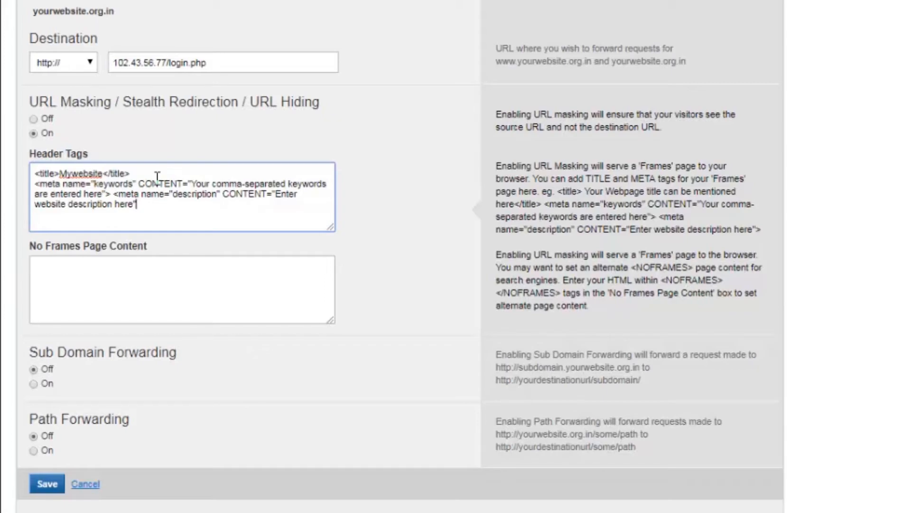
pyautogui.moveTo(333, 291)
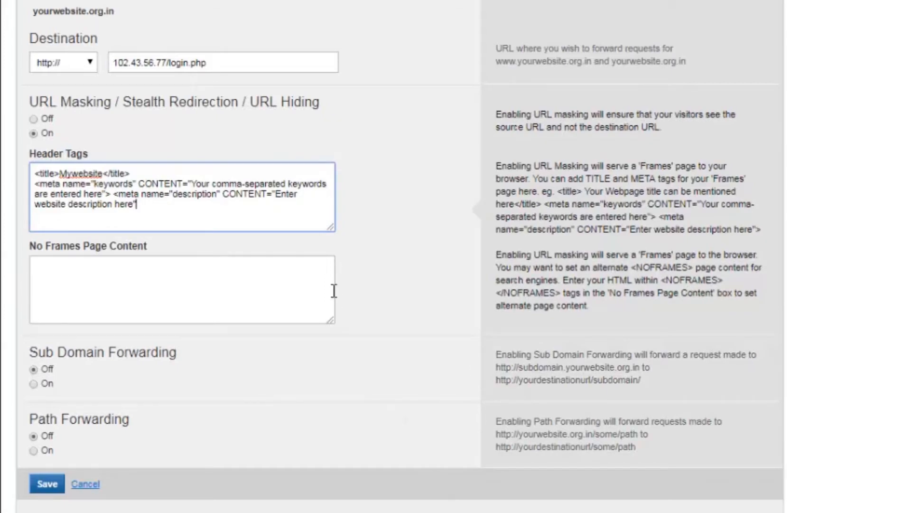
pyautogui.click(181, 290)
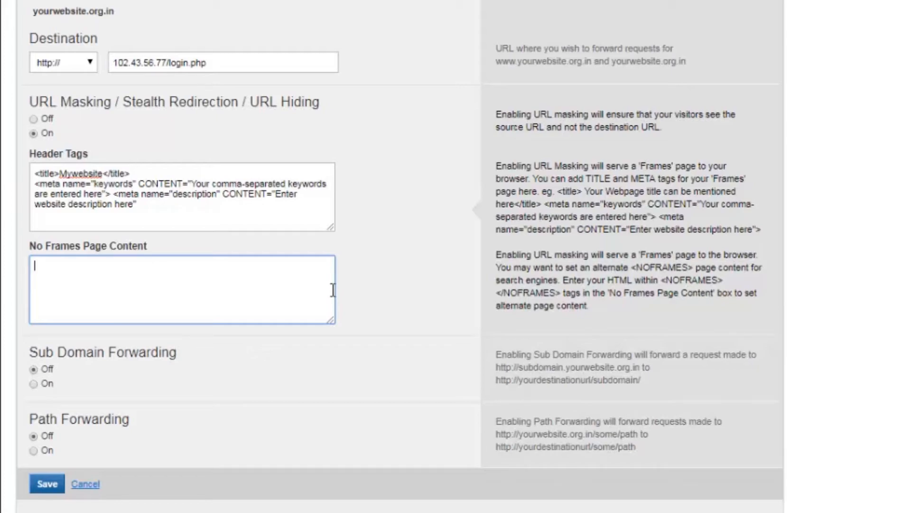
pyautogui.moveTo(638, 316)
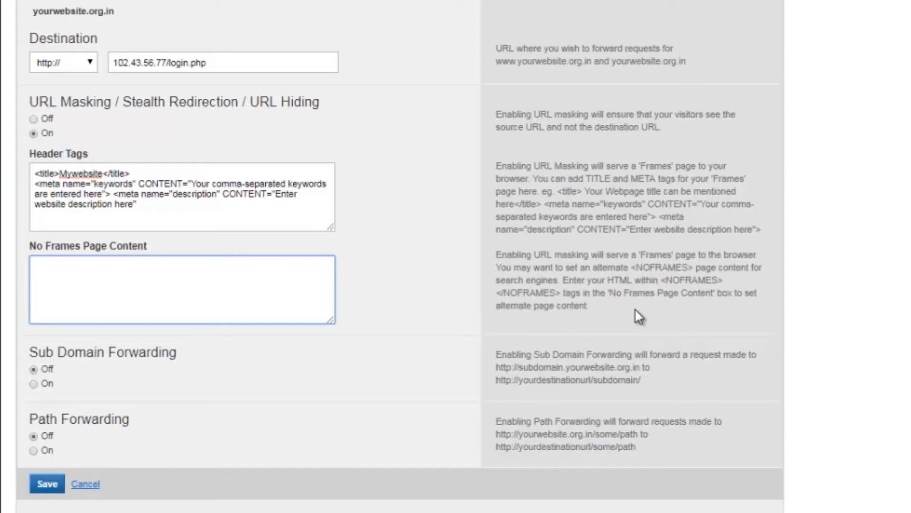
pyautogui.click(181, 289)
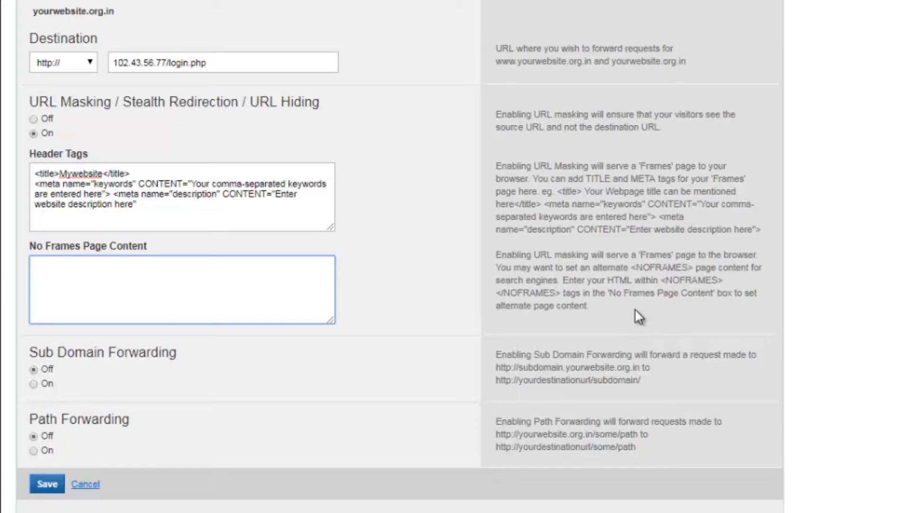
pyautogui.click(181, 289)
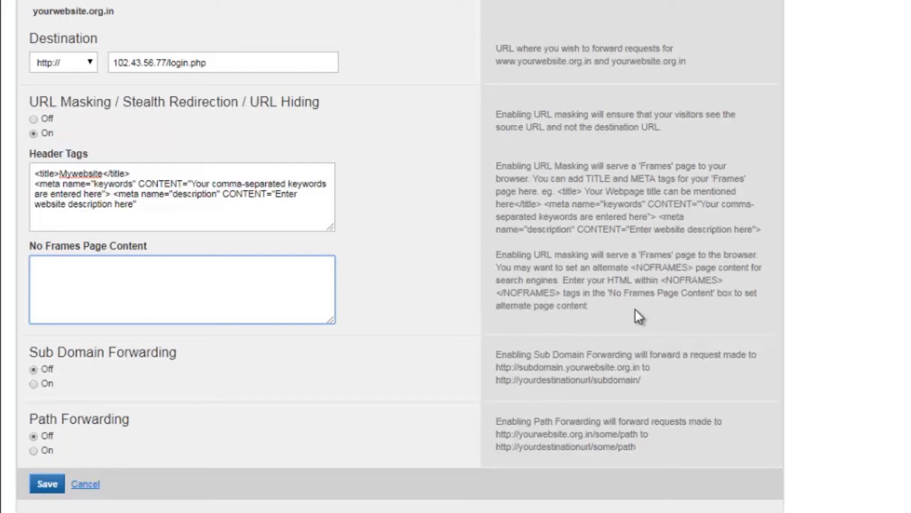
pyautogui.click(181, 289)
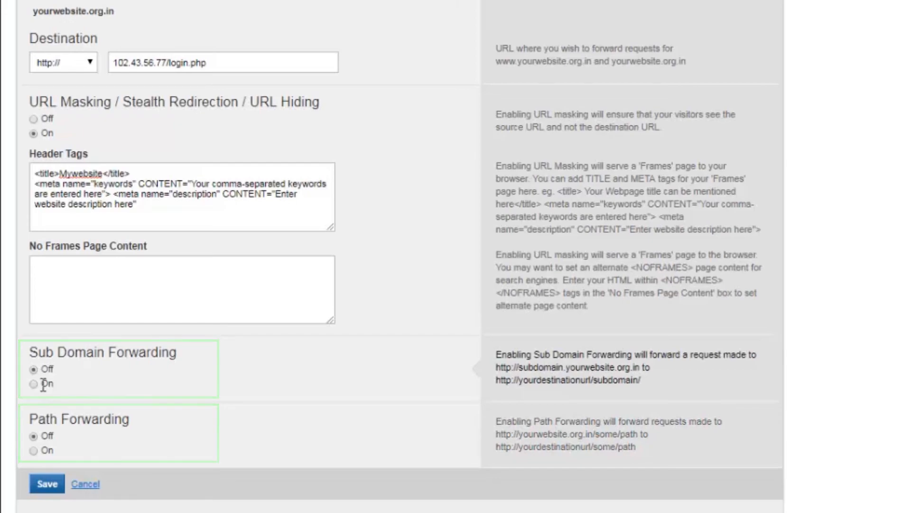
# Switch both Sub Domain Forwarding and Path Forwarding to On.
pyautogui.click(33, 384)
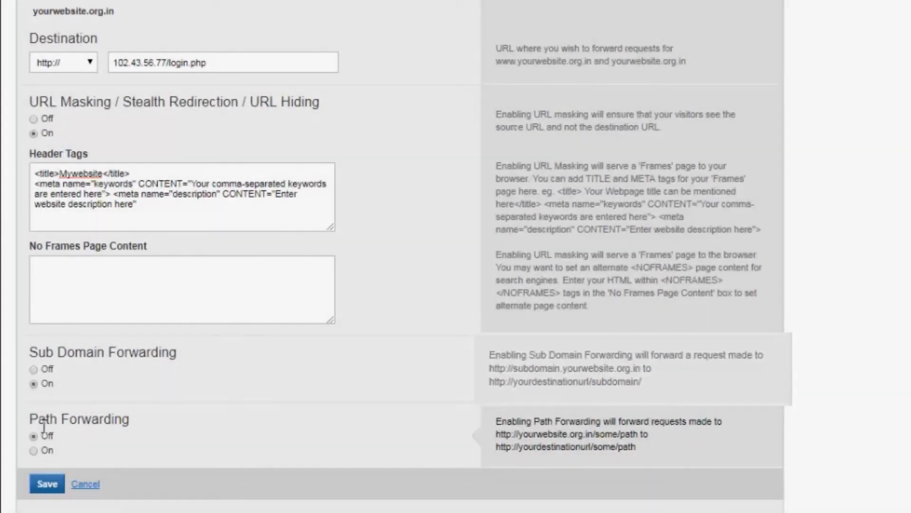
pyautogui.click(34, 450)
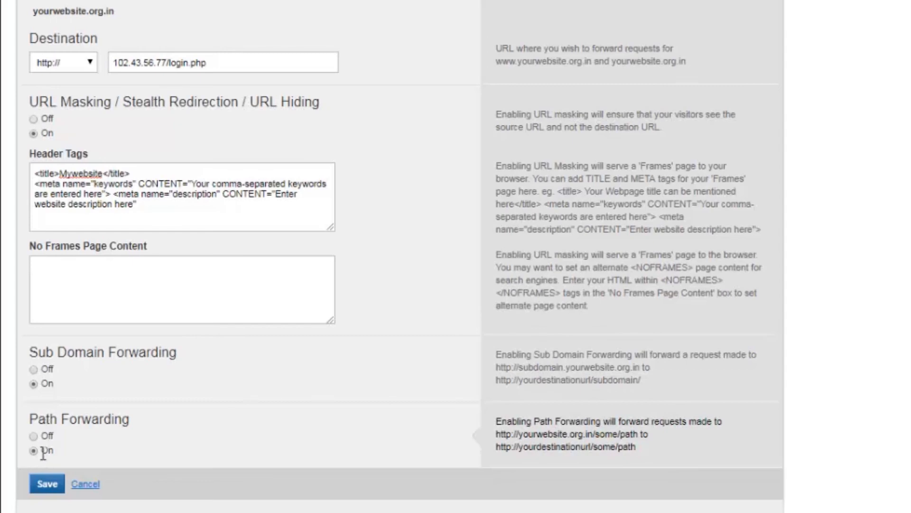